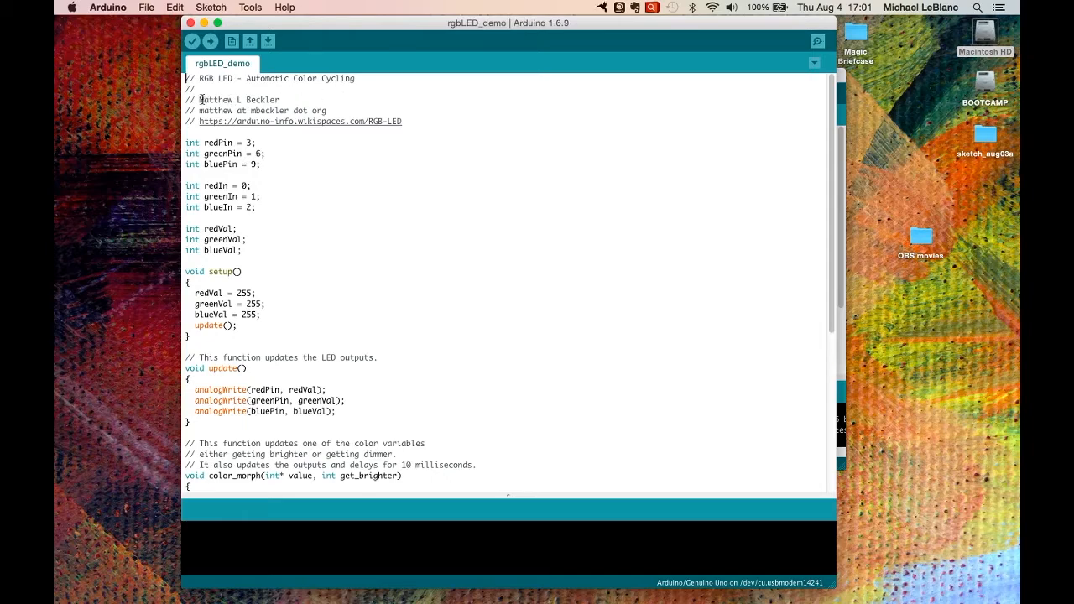
mouse_move(278, 155)
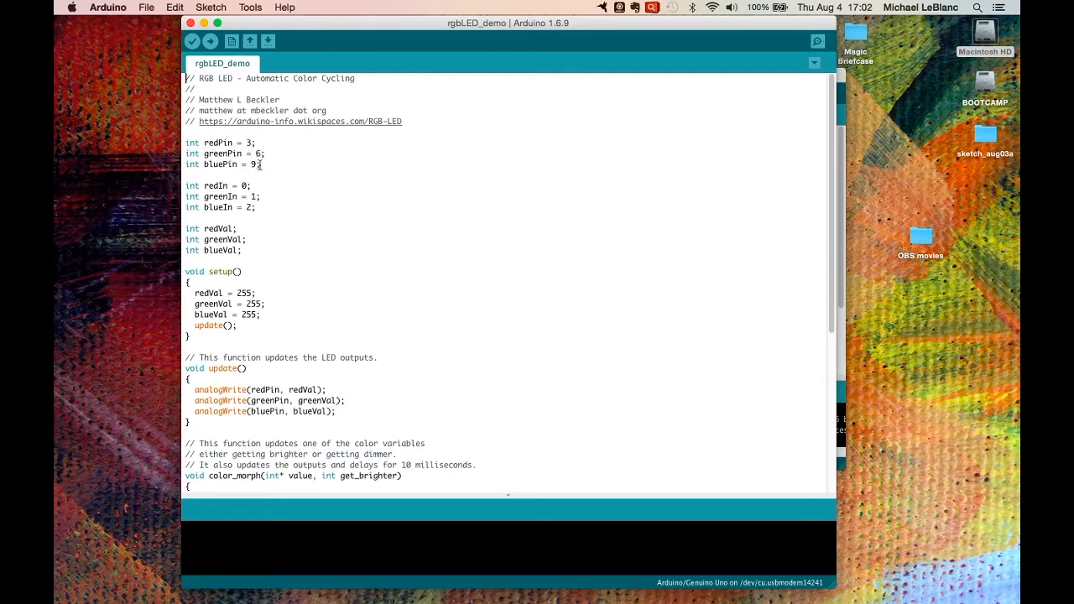
mouse_move(282, 302)
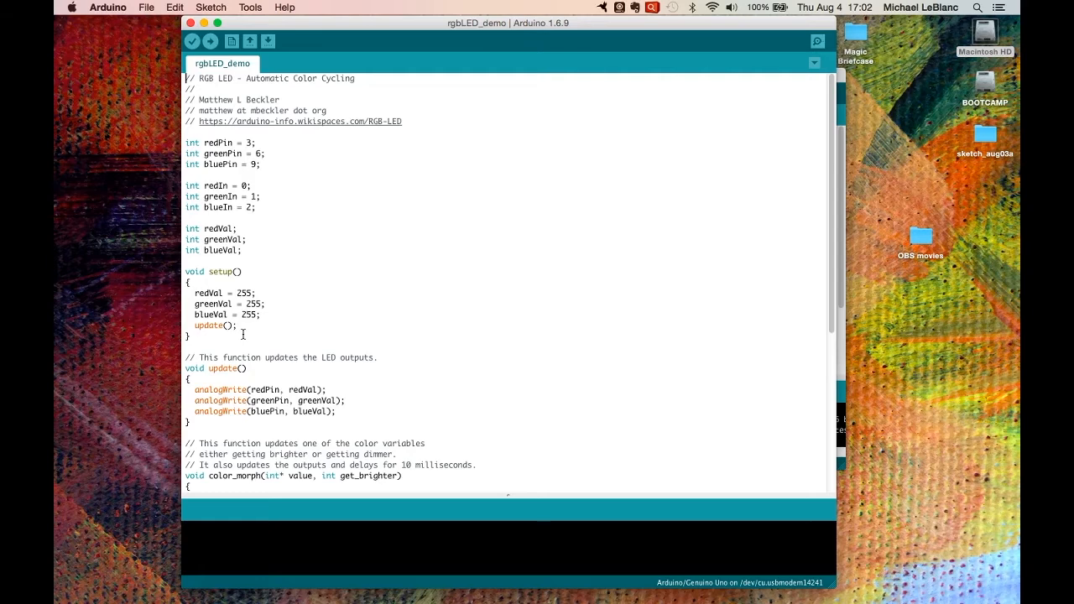
Review color_morph() and loop() in the rgbLED_demo sketch, adding a missing semicolon
scroll(down, 3)
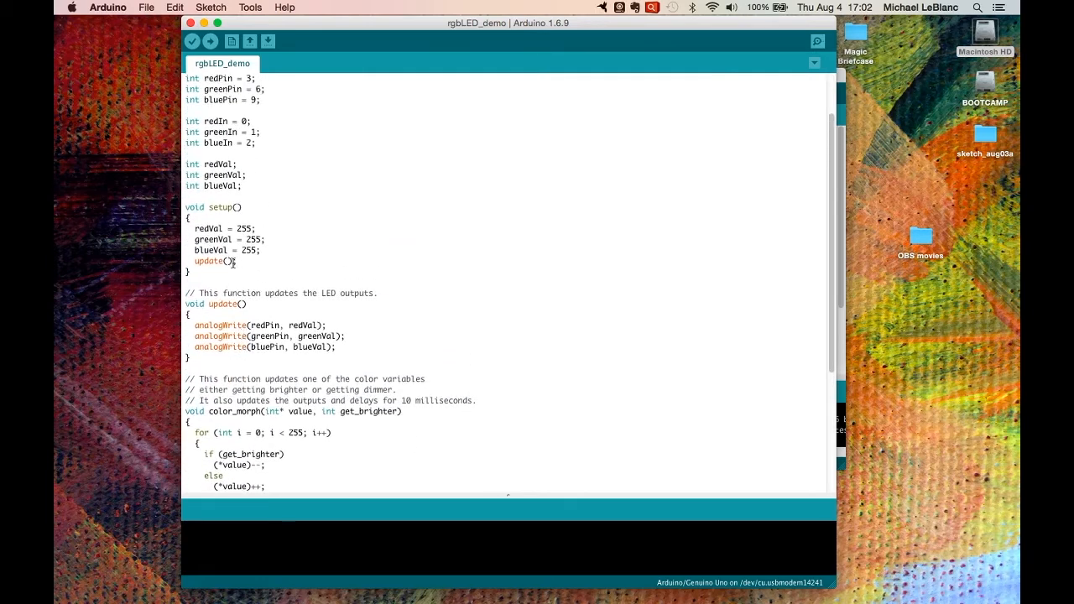
text(;)
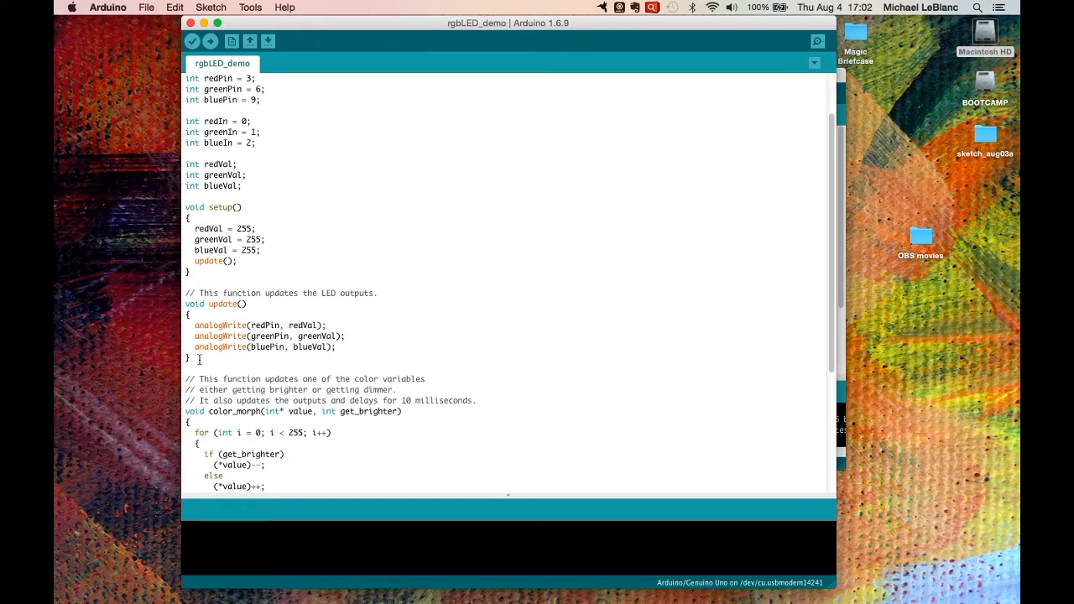
mouse_move(198, 359)
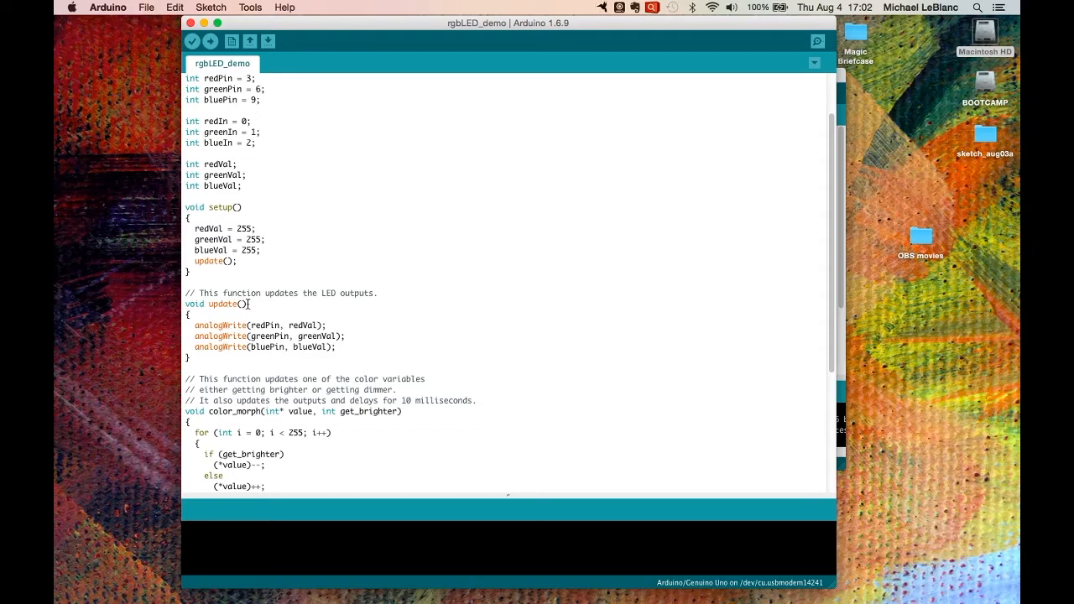
mouse_move(293, 269)
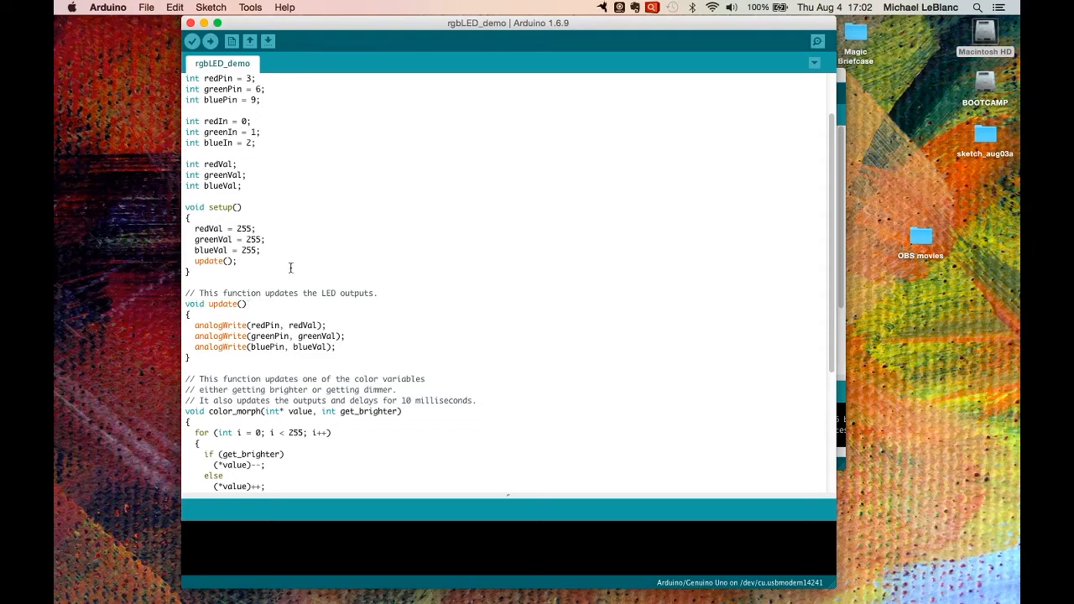
scroll(down, 3)
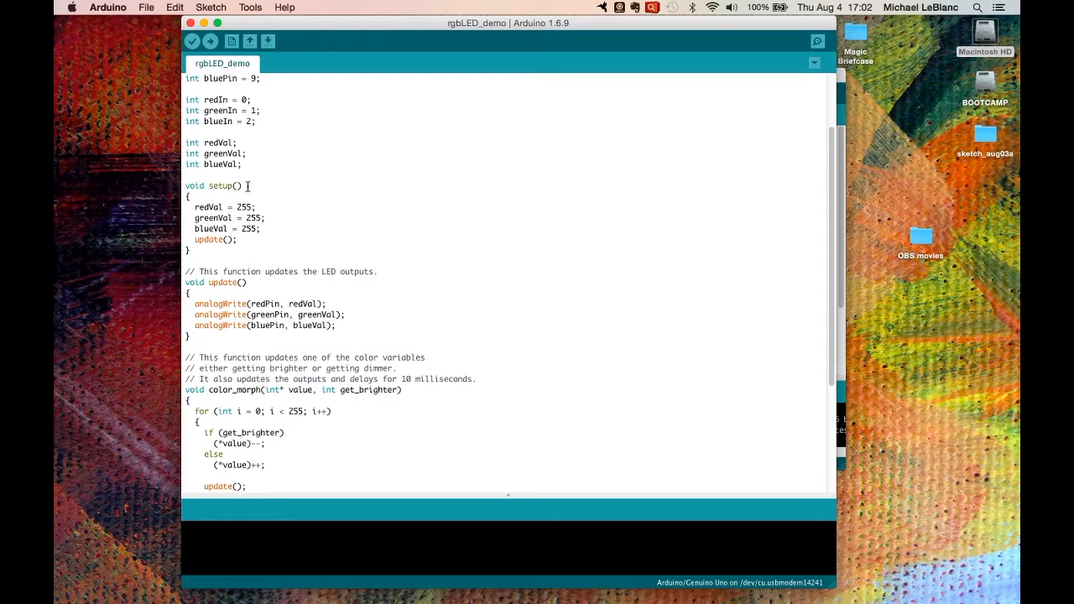
scroll(down, 3)
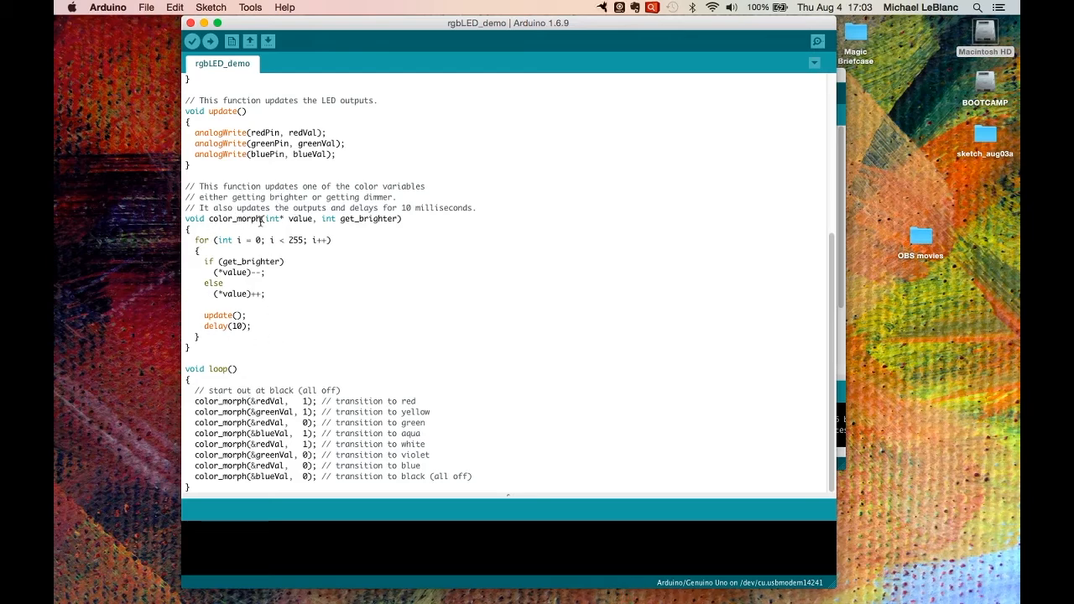
mouse_move(299, 218)
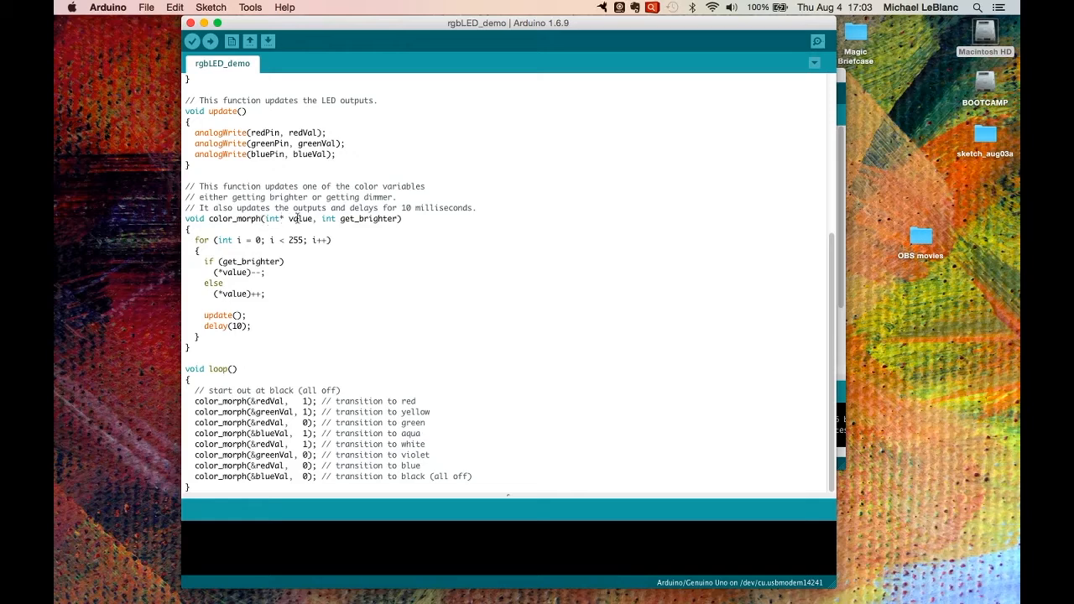
mouse_move(390, 219)
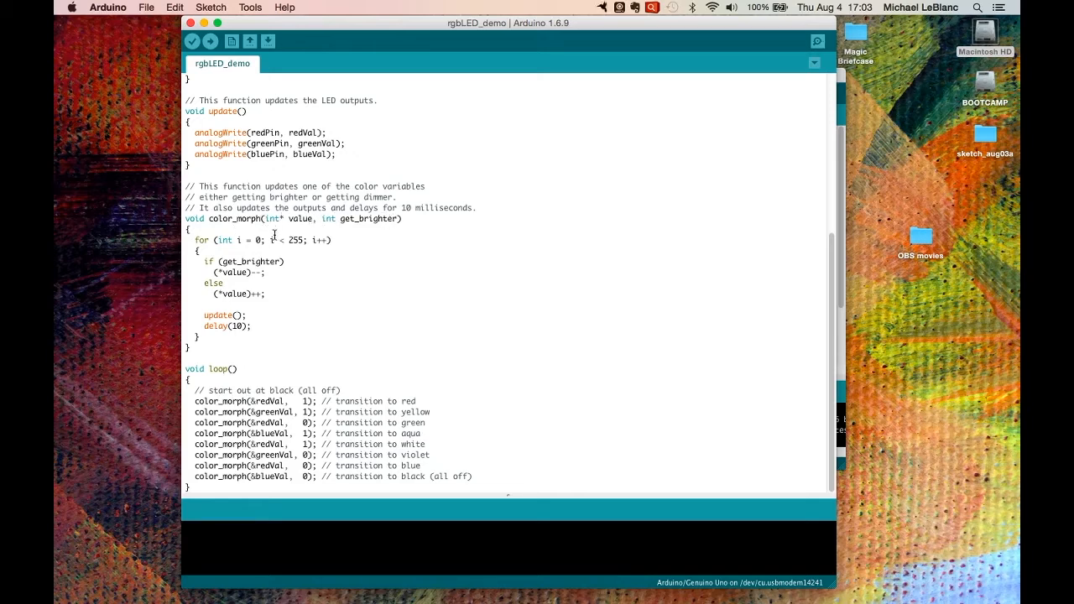
mouse_move(289, 428)
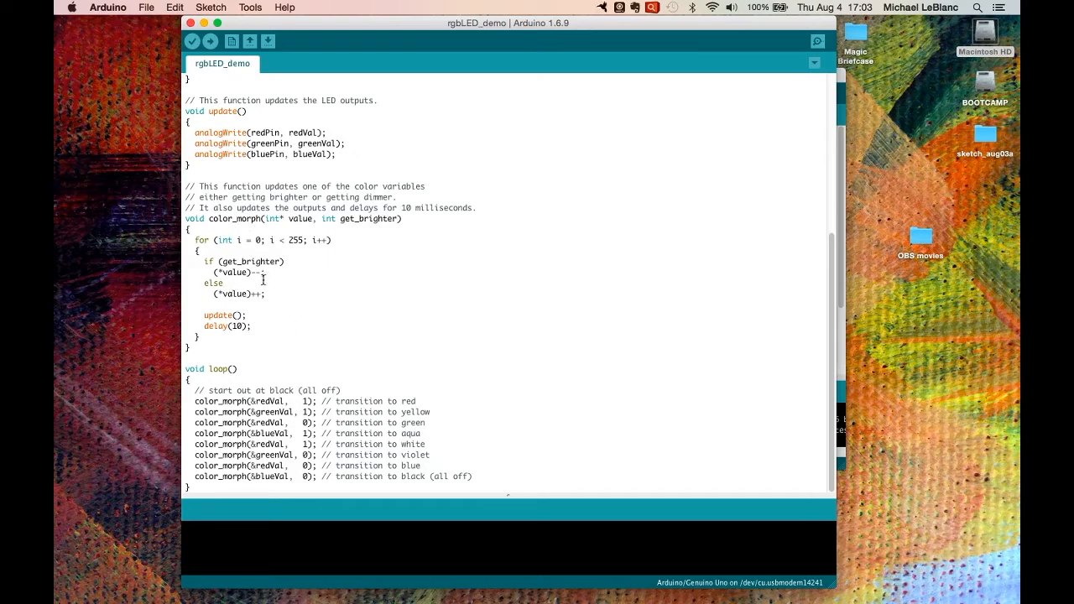
mouse_move(252, 245)
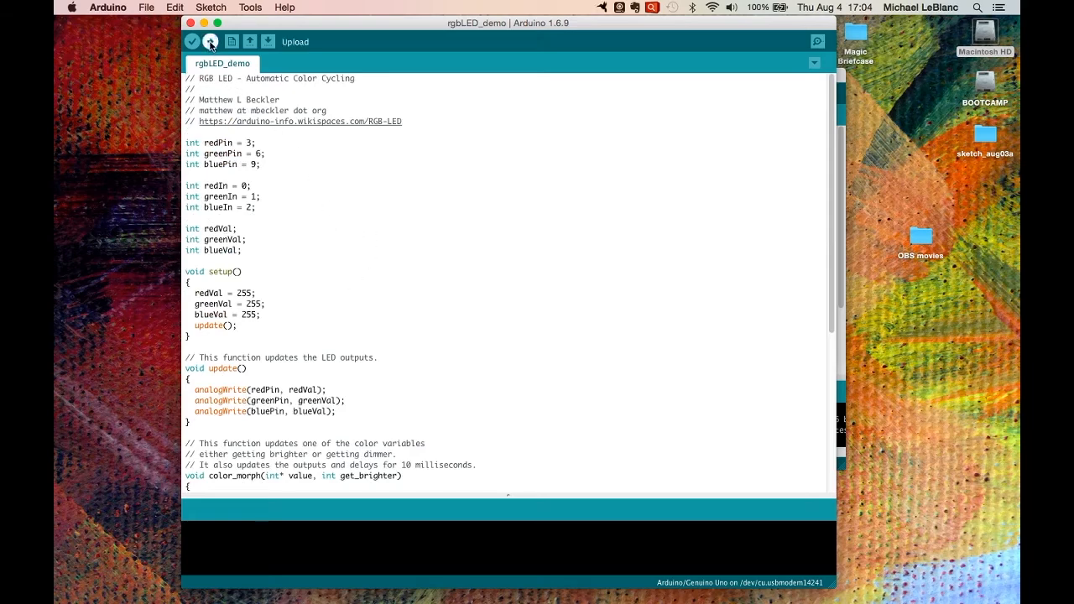
Upload the rgbLED_demo sketch to the board, starting compilation
click(202, 42)
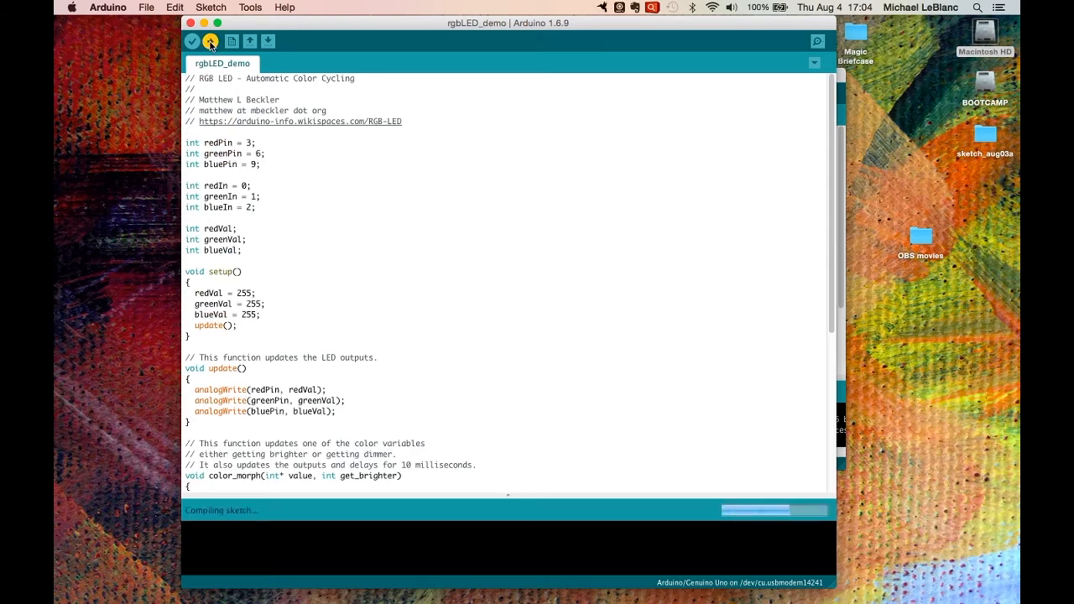